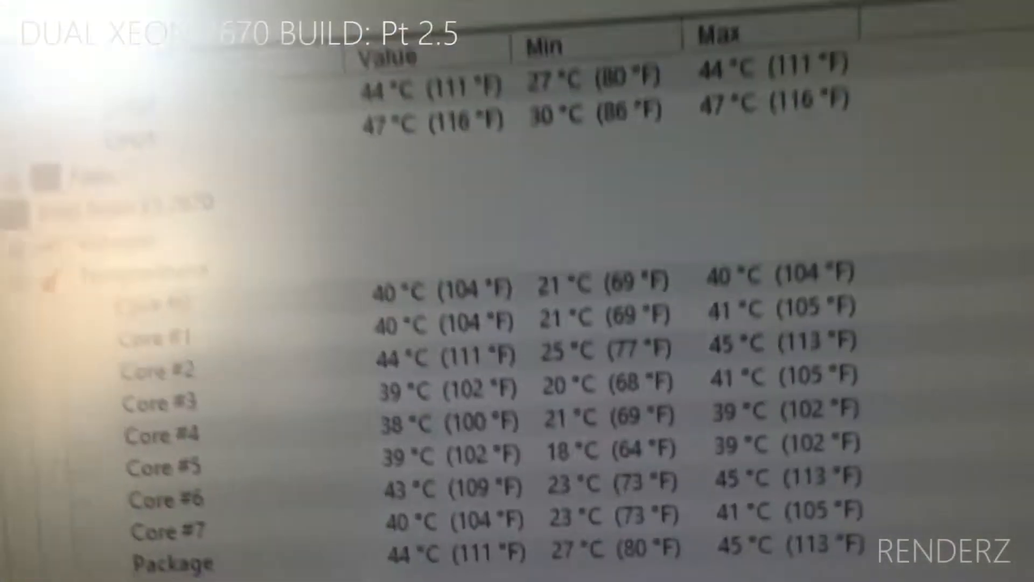
scroll("down", 3)
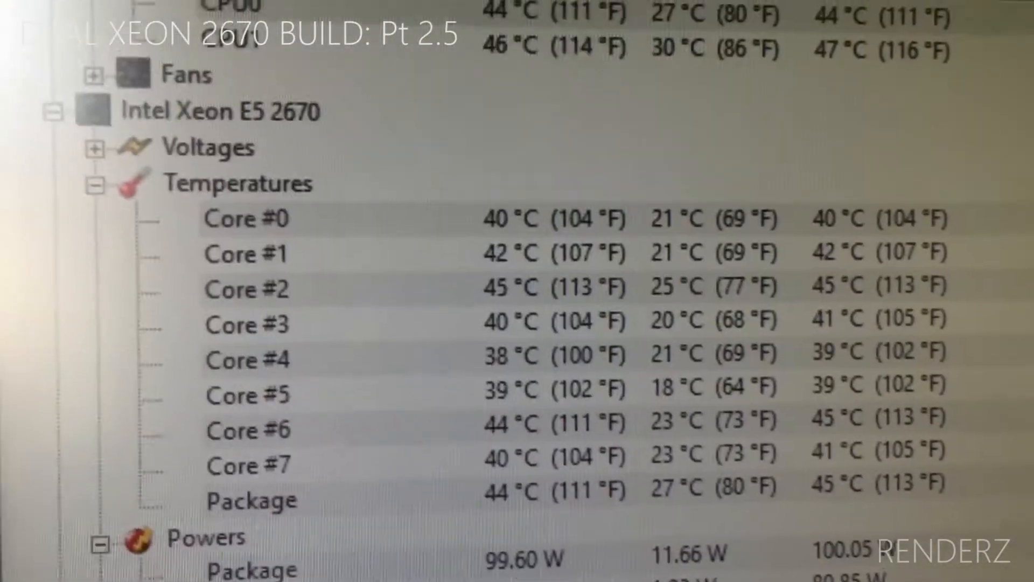
scroll("down", 3)
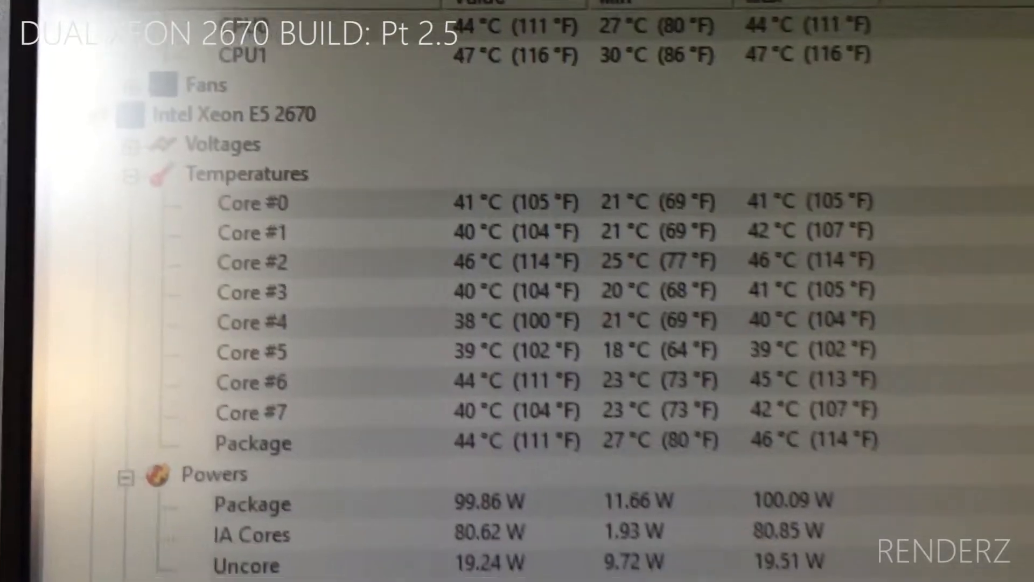
scroll("down", 3)
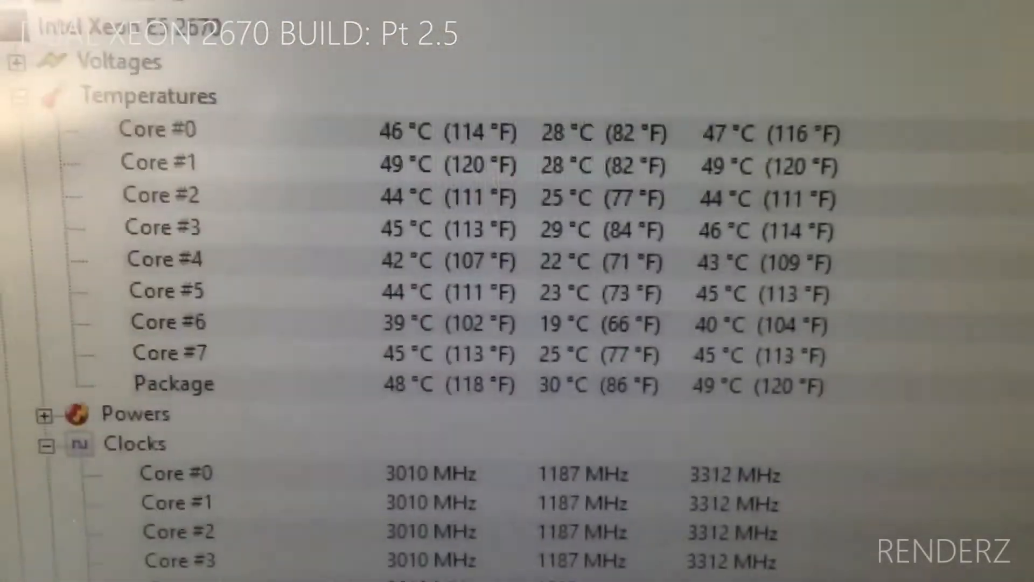